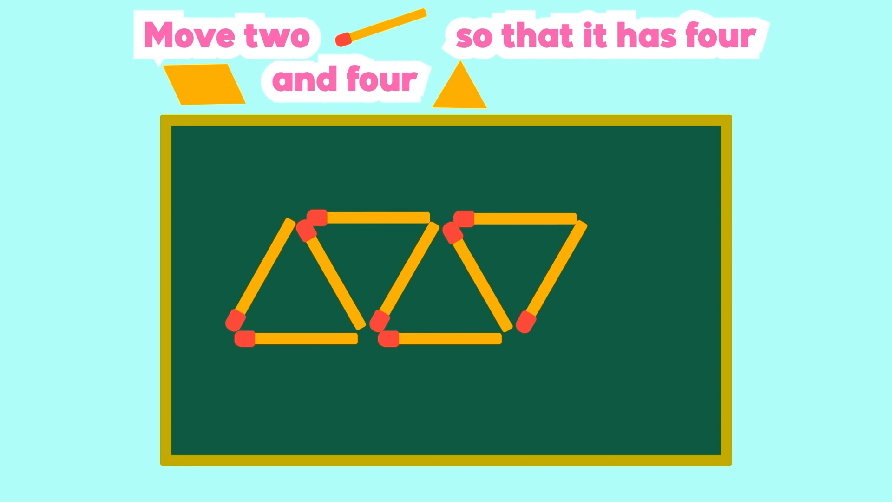
{"action": "scroll", "scroll_direction": "down", "scroll_amount": 3}
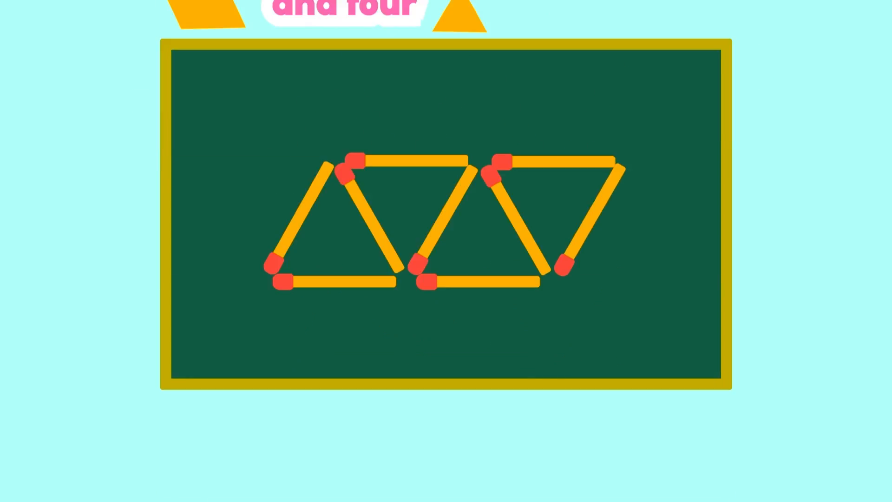